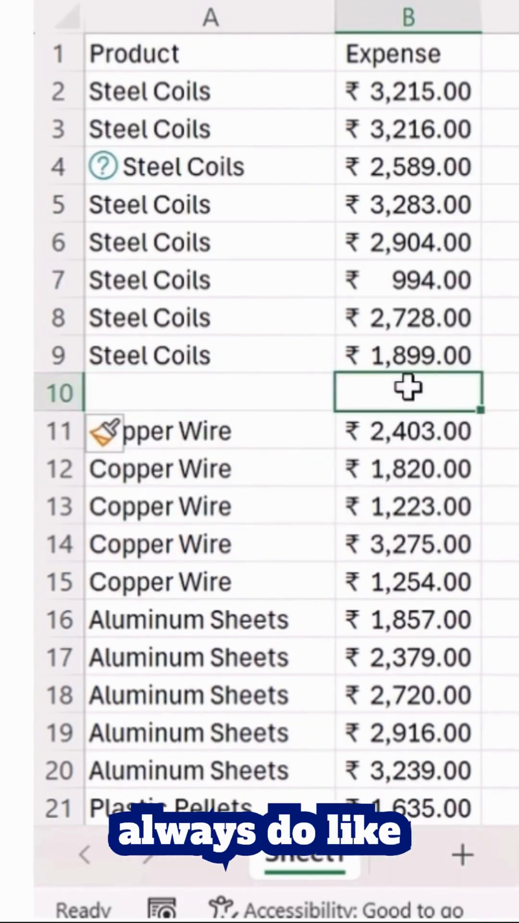
Enter a bold =SUM total of ₹20,828.00 in B10 below the Steel Coils expenses.
{"action": "type", "text": "=sum"}
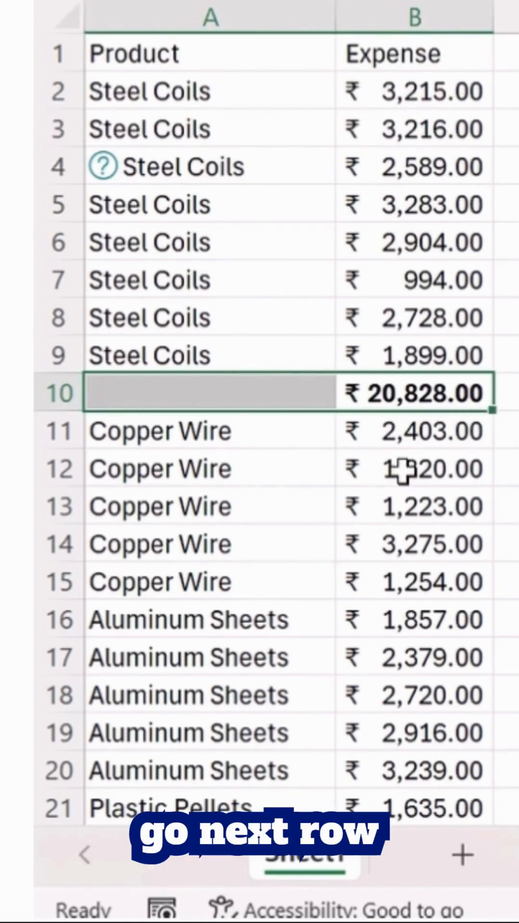
{"action": "scroll", "scroll_direction": "down", "scroll_amount": 3}
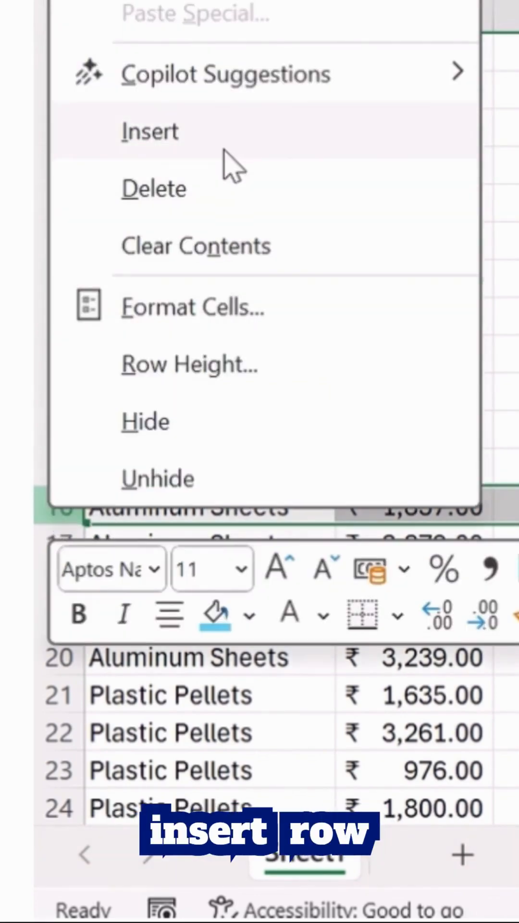
Insert a blank row 16 after the Copper Wire entries and select B16.
{"action": "left_click", "coordinate": [149, 130]}
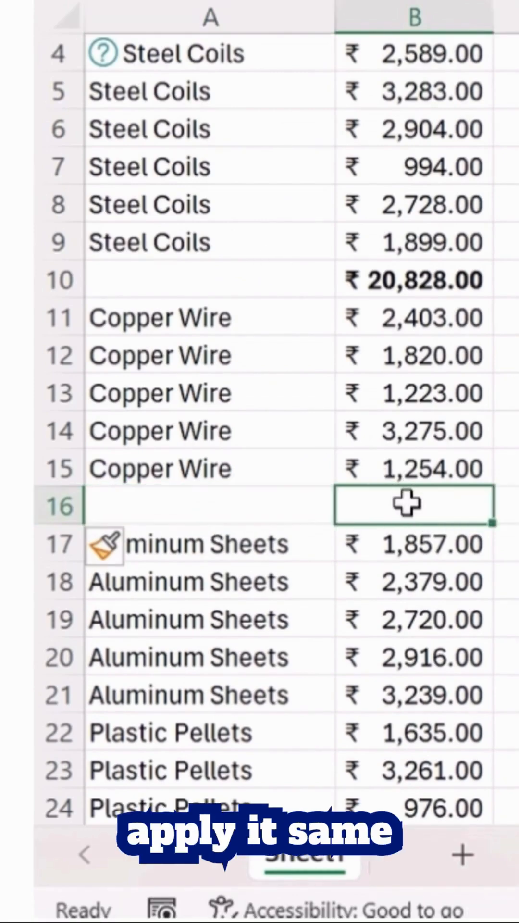
{"action": "left_click", "coordinate": [414, 280]}
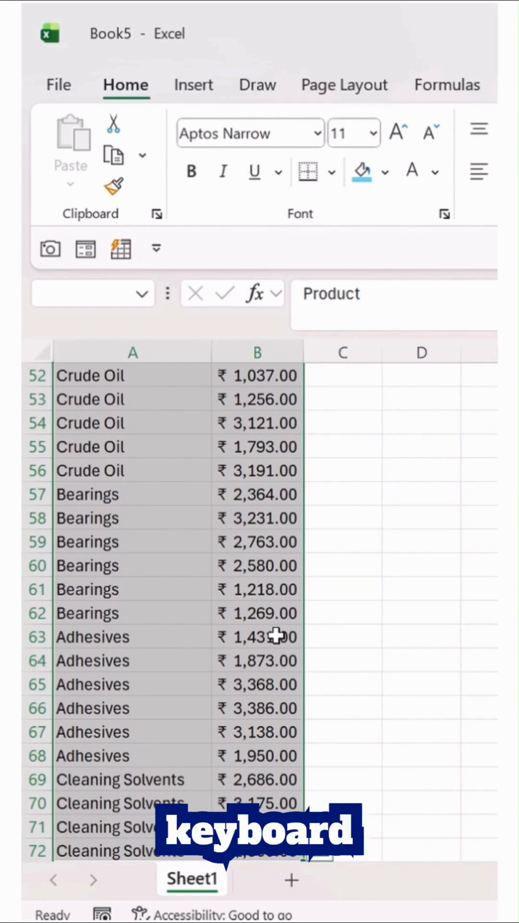
Open Data > Subtotal with Alt+A+B on the selected Product/Expense table.
{"action": "key", "text": "alt+a+b"}
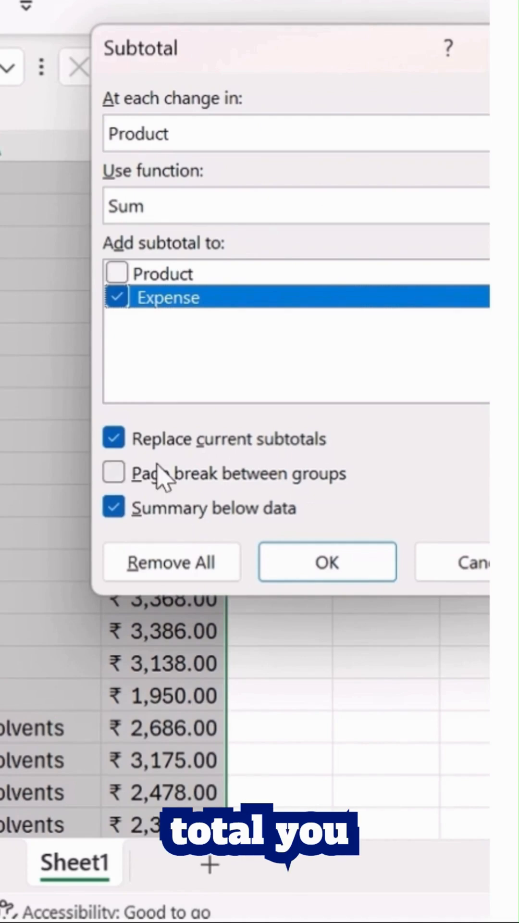
{"action": "mouse_move", "coordinate": [159, 306]}
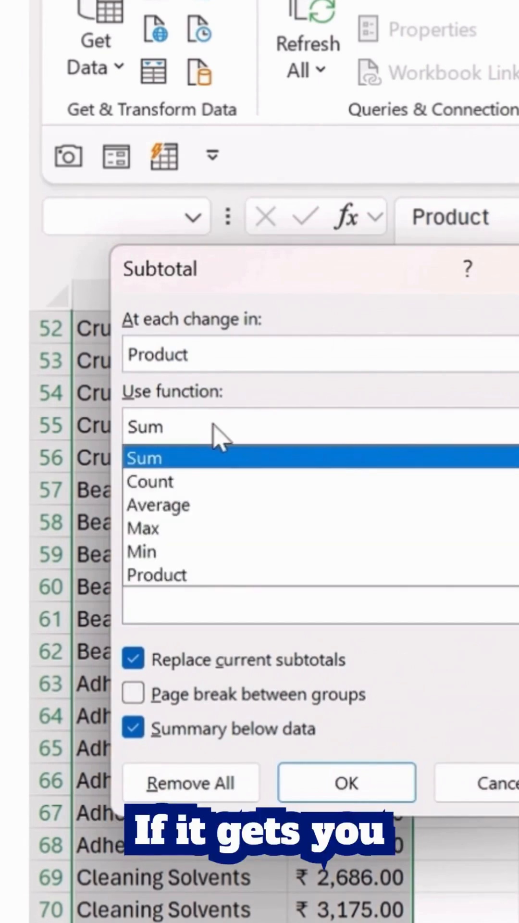
Apply Sum subtotals of Expense at each Product change, adding a grand total.
{"action": "left_click", "coordinate": [157, 504]}
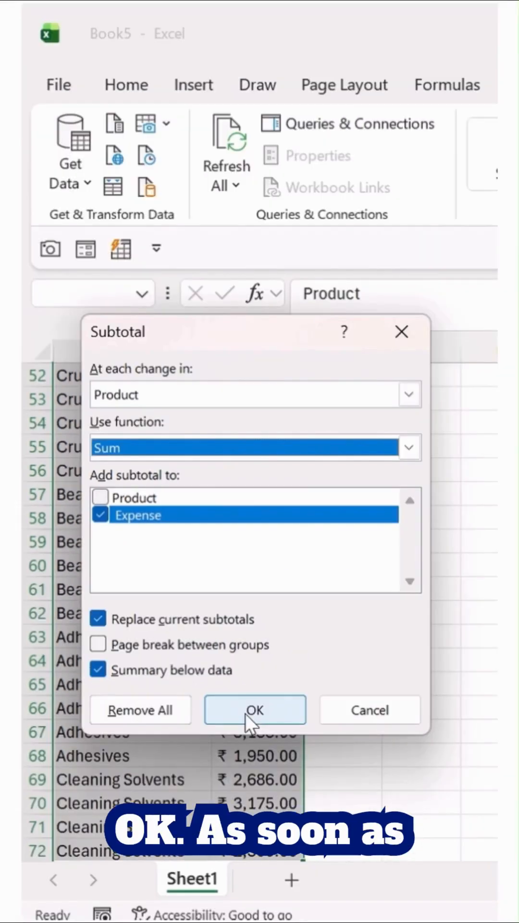
{"action": "left_click", "coordinate": [255, 710]}
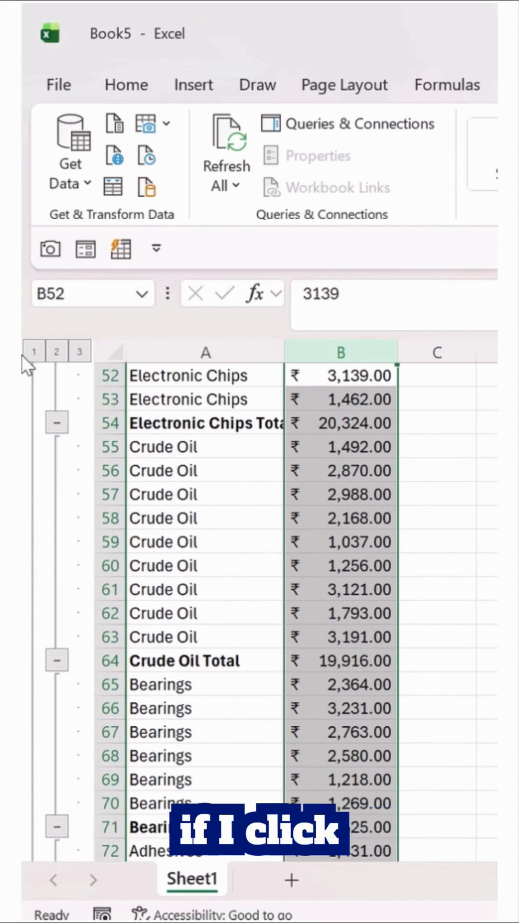
{"action": "left_click", "coordinate": [34, 351]}
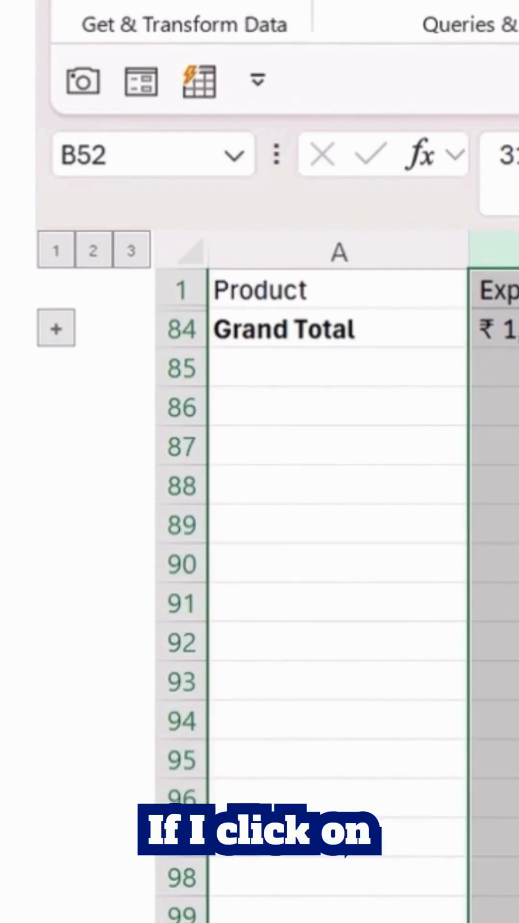
{"action": "left_click", "coordinate": [93, 249]}
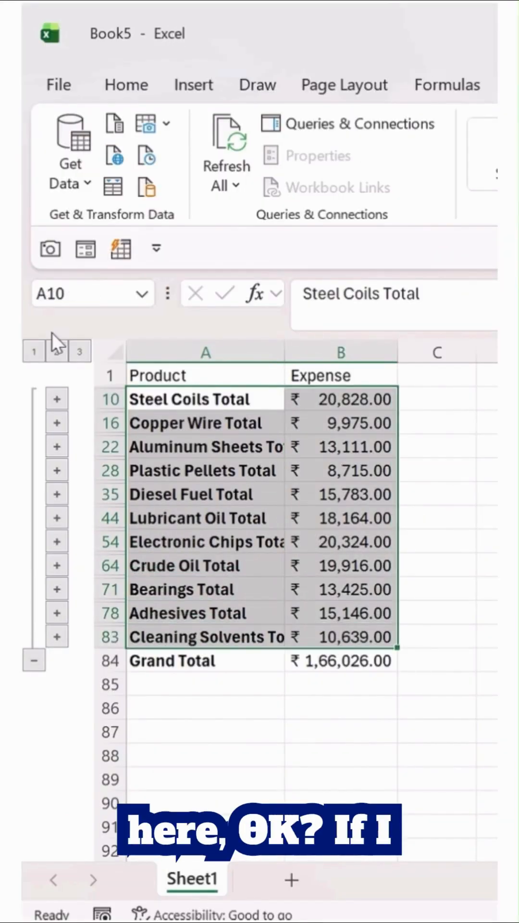
{"action": "left_click", "coordinate": [79, 351]}
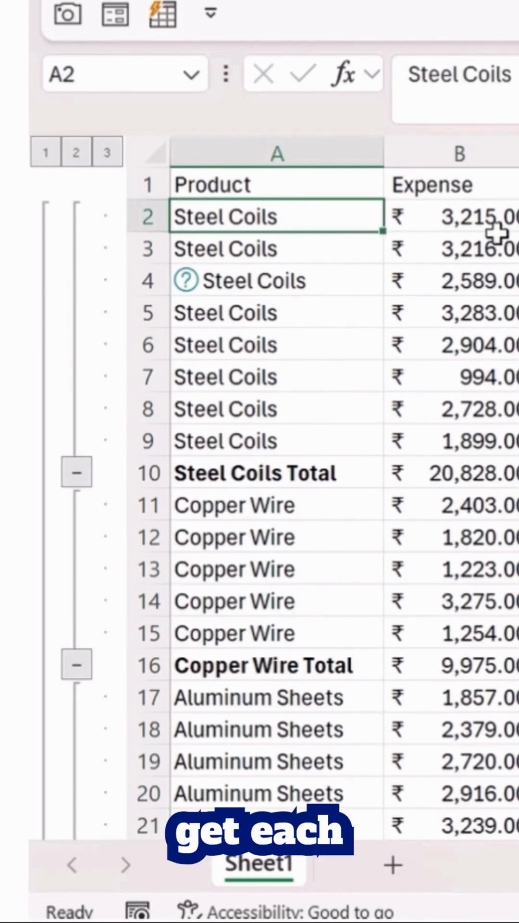
{"action": "left_click", "coordinate": [465, 409]}
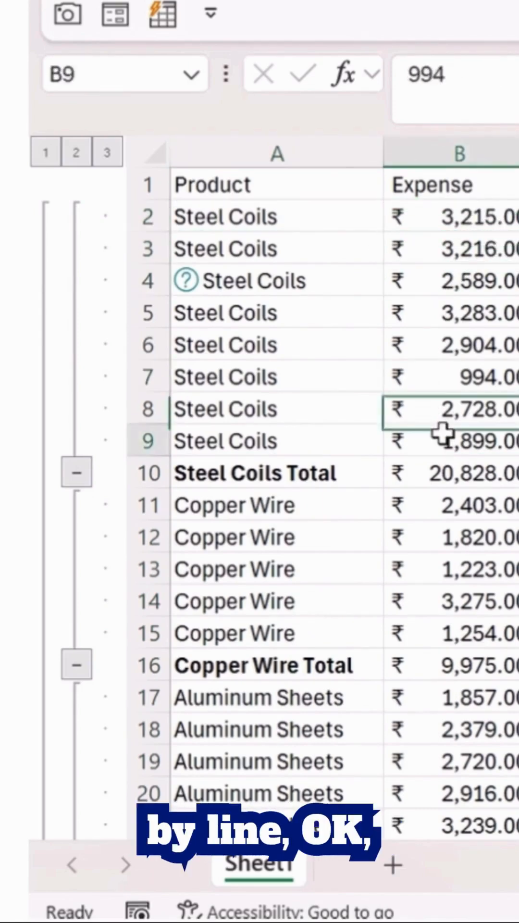